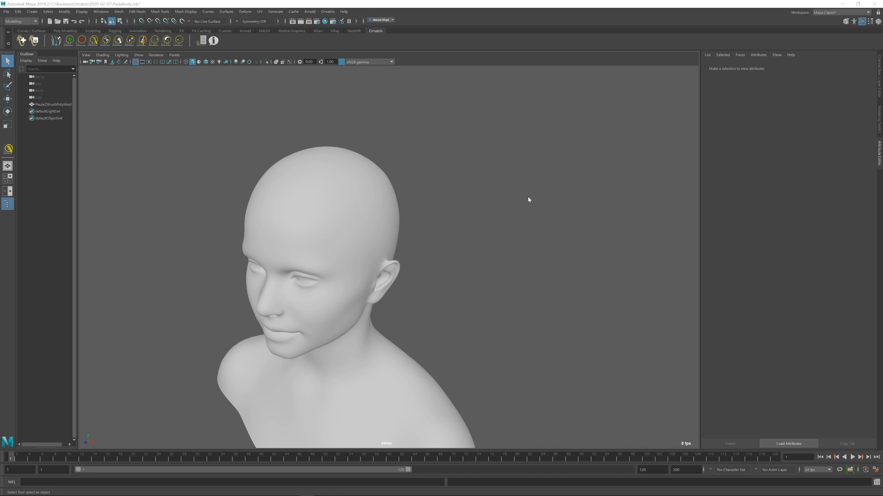
pyautogui.moveTo(388, 201)
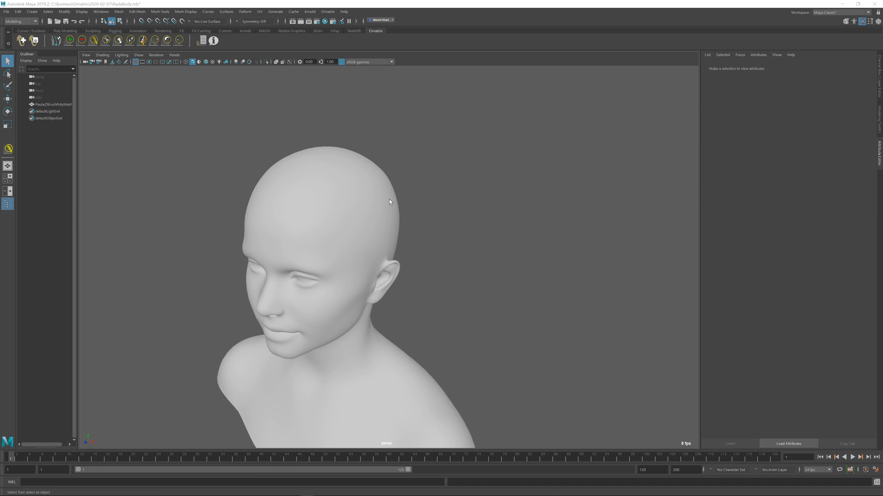
pyautogui.moveTo(390, 201)
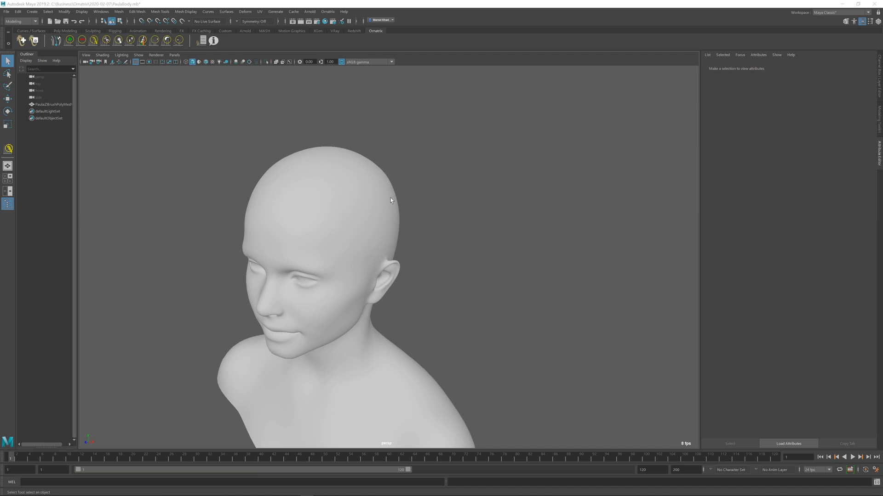
pyautogui.moveTo(384, 200)
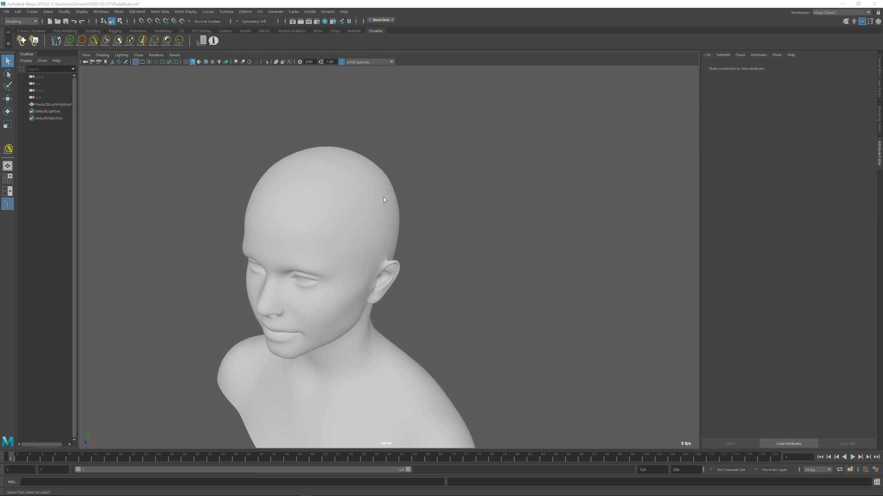
pyautogui.moveTo(145, 108)
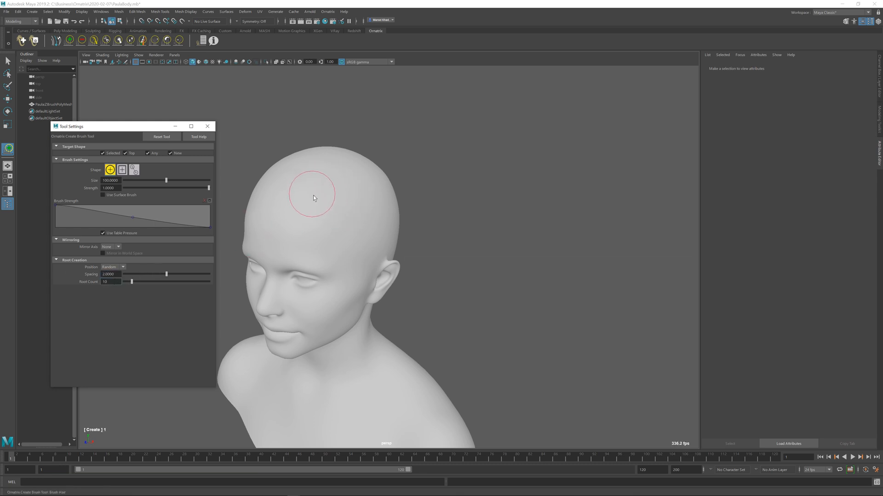
# - Enlarge the Create brush size via the Tool Settings Size slider
pyautogui.moveTo(165, 180); pyautogui.dragTo(173, 180)
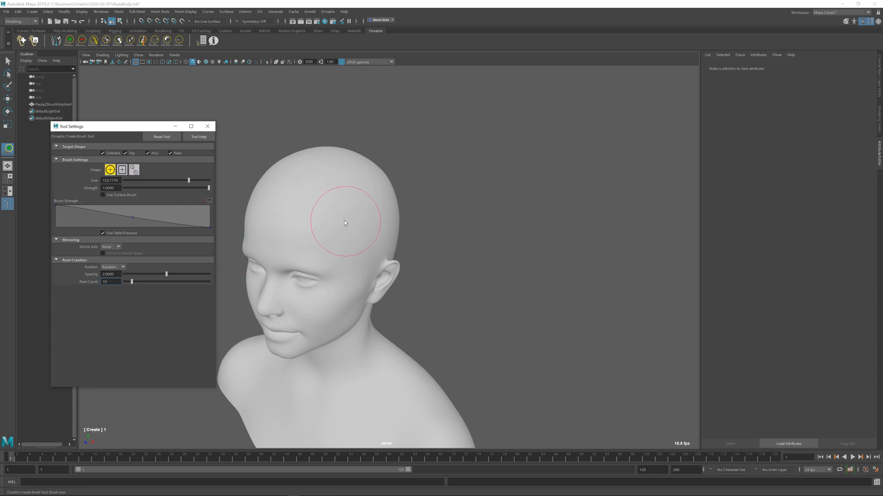
pyautogui.moveTo(189, 180); pyautogui.dragTo(178, 180)
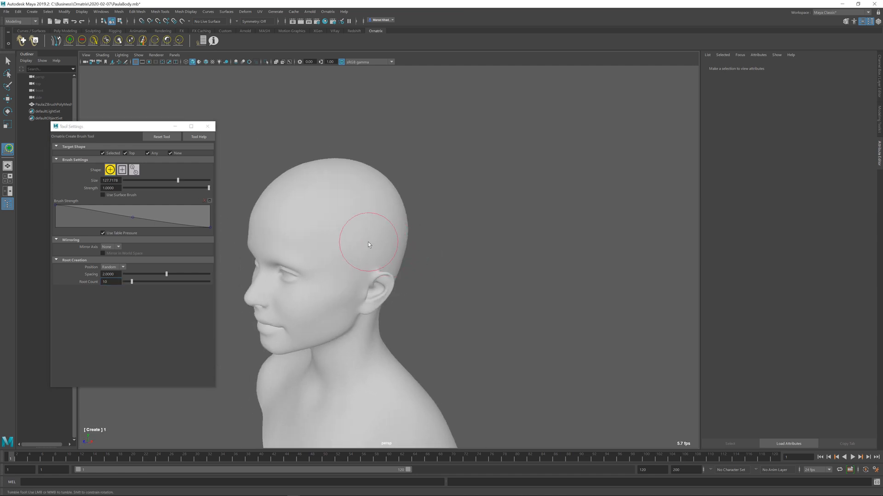
pyautogui.moveTo(356, 240)
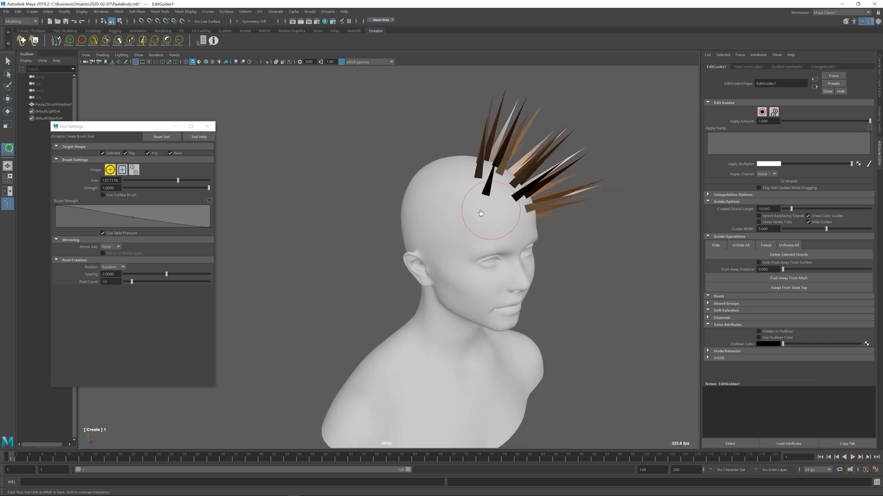
# - Paint sparse guide strands across the crown and the back of the head
pyautogui.moveTo(478, 212); pyautogui.dragTo(490, 205)
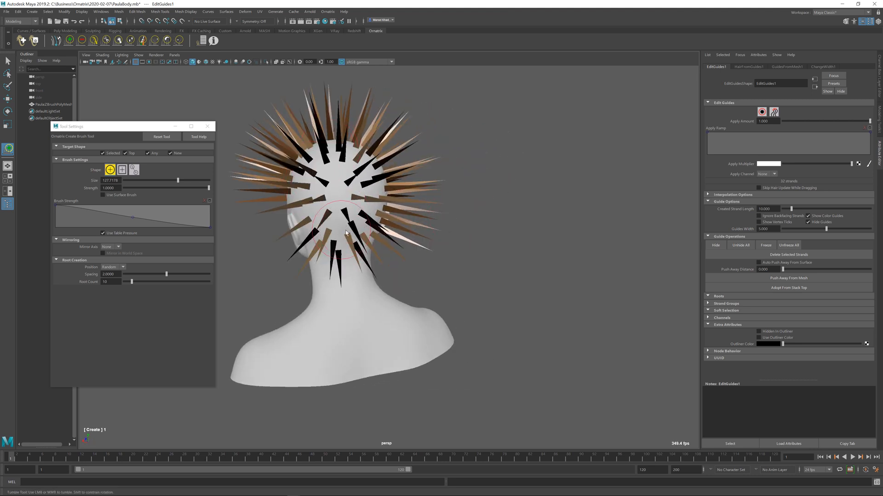
pyautogui.moveTo(347, 234); pyautogui.dragTo(476, 220)
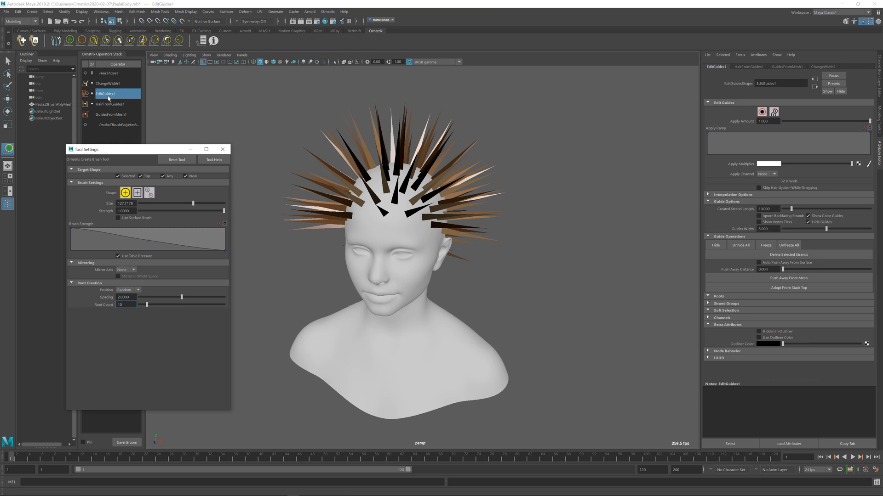
pyautogui.moveTo(122, 101)
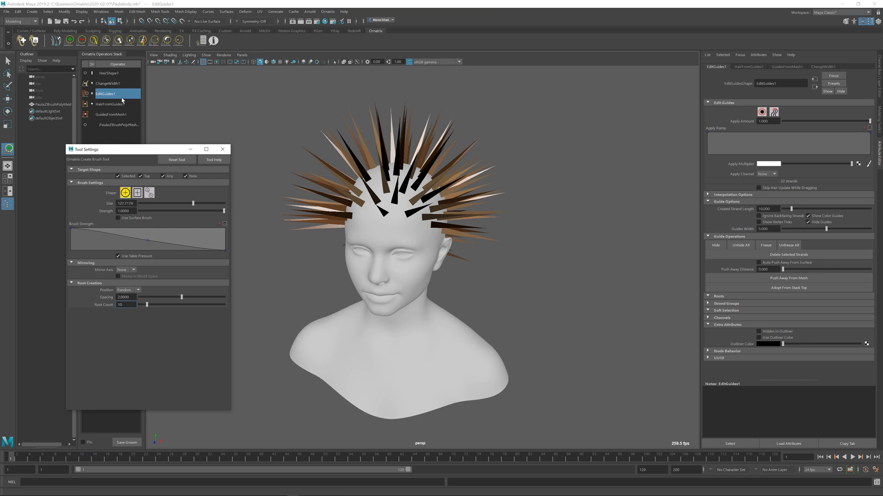
pyautogui.moveTo(106, 83)
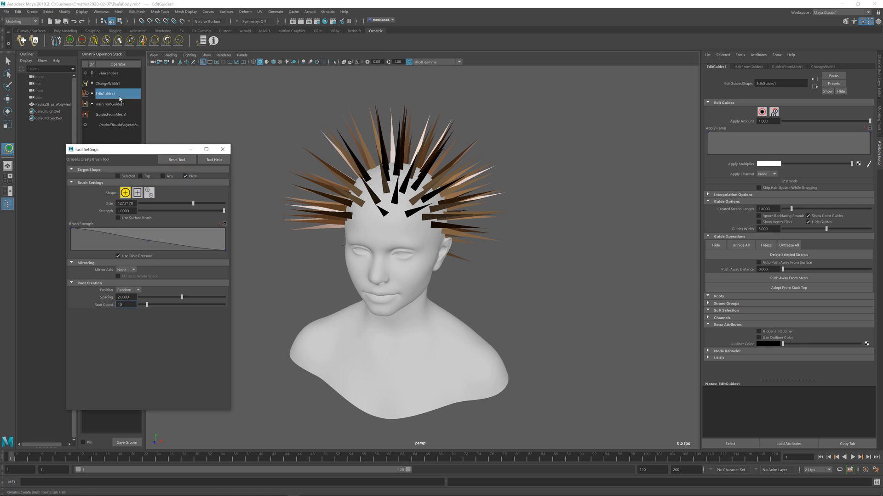
# - Lower the Root Creation Spacing value to 0 for tighter new roots
pyautogui.click(404, 194)
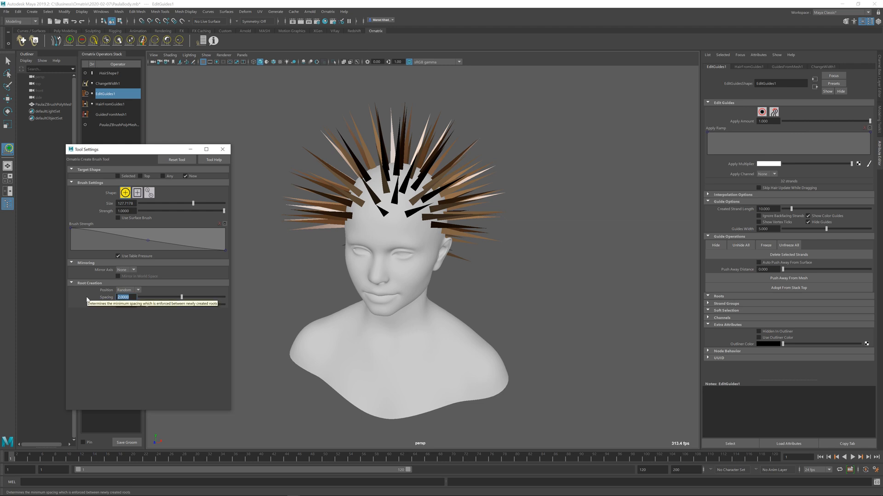
pyautogui.write('0')
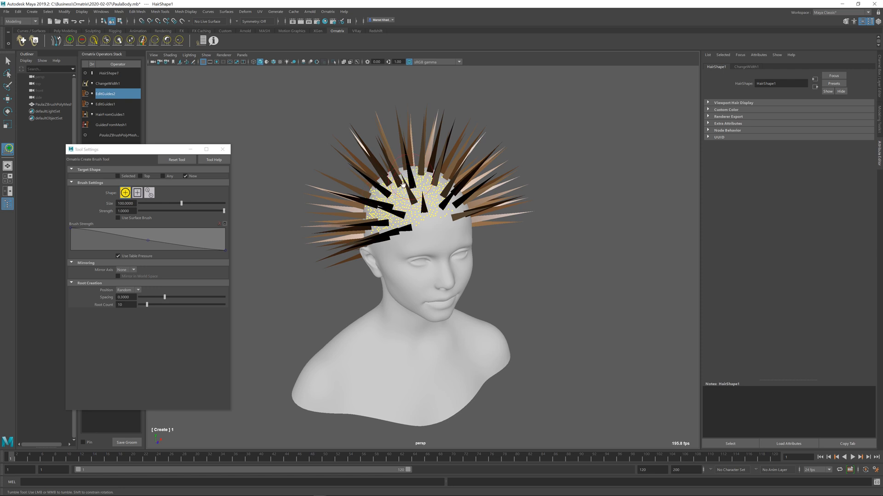
# - Add dense new strands to the top of the head on the second layer
pyautogui.click(105, 93)
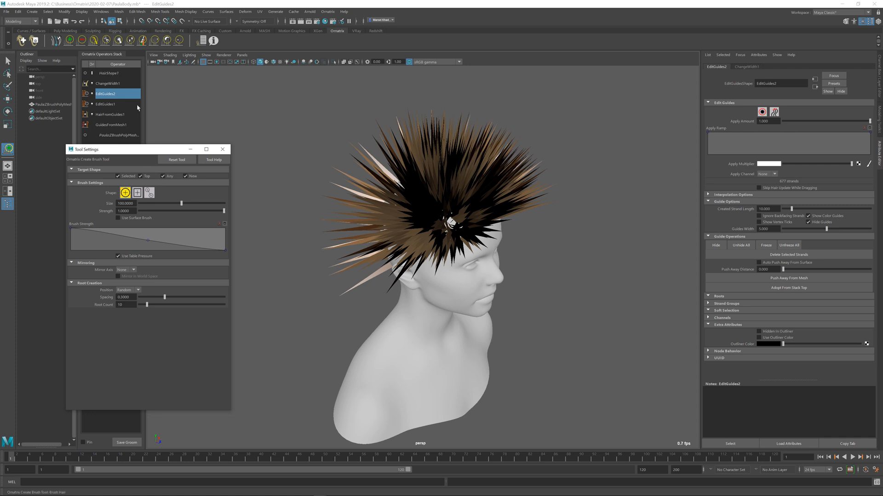
pyautogui.moveTo(140, 173)
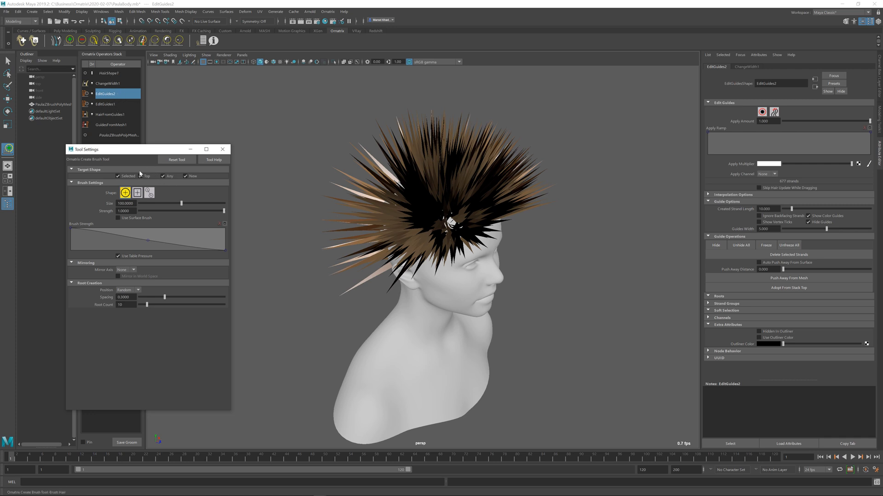
pyautogui.moveTo(174, 190)
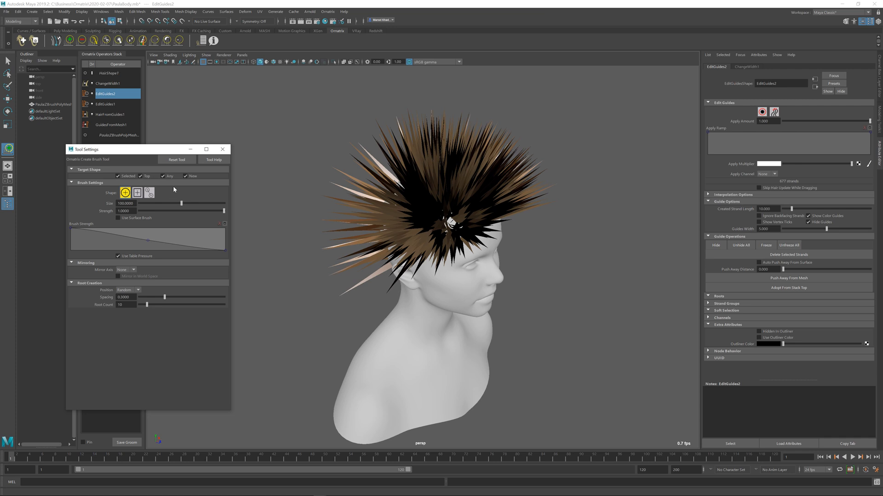
pyautogui.moveTo(103, 95)
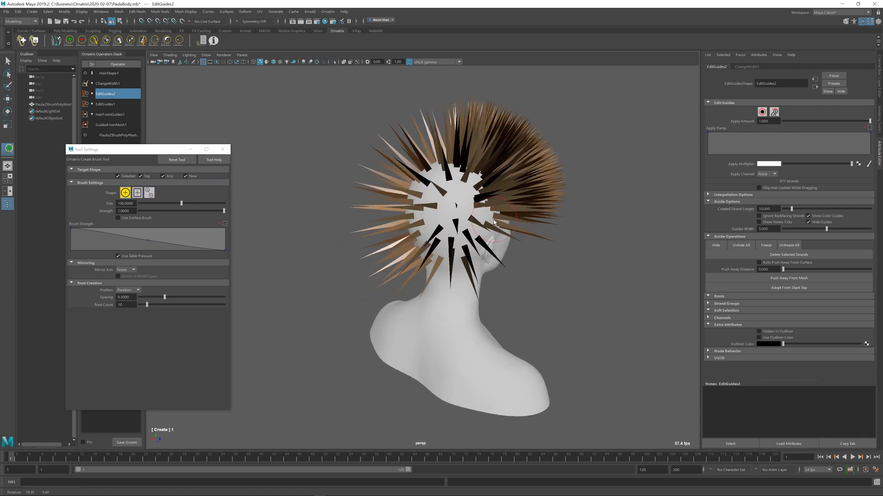
# - Paint dense roots across the back of the head on EditGuides2
pyautogui.moveTo(478, 225); pyautogui.dragTo(456, 231)
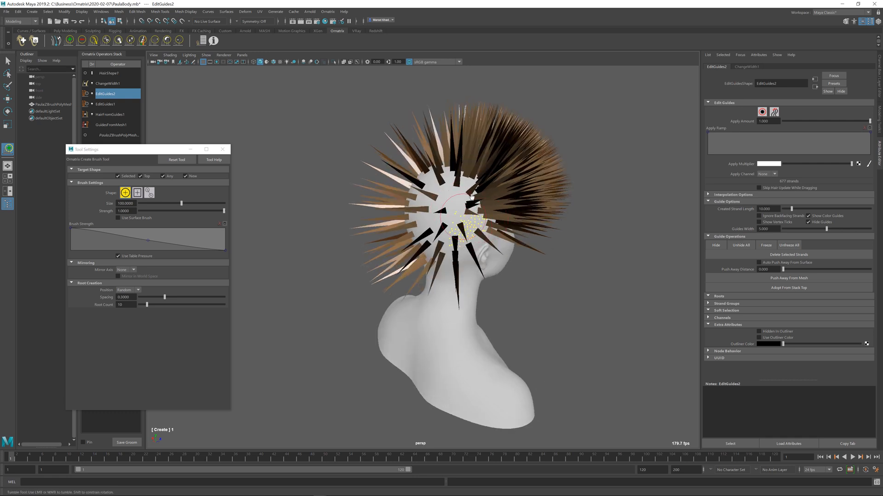
pyautogui.moveTo(472, 225); pyautogui.dragTo(456, 223)
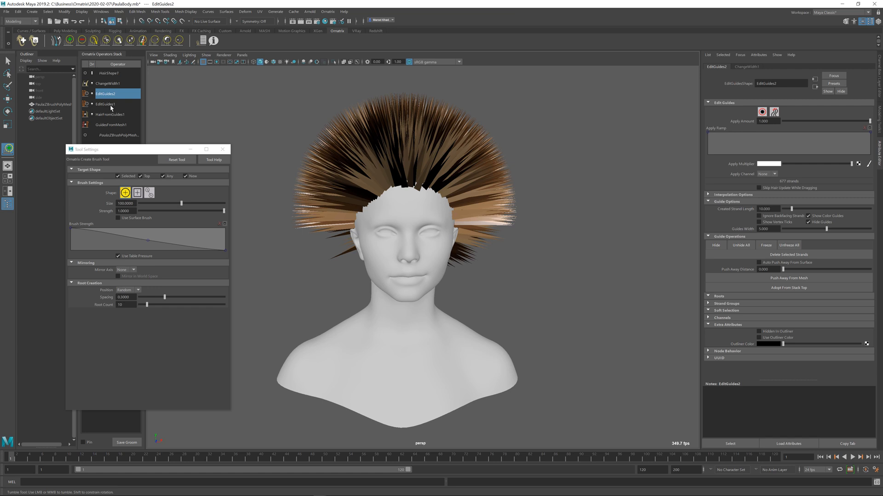
# - Comb the EditGuides1 guide hairs backward over the head with the Comb brush
pyautogui.click(106, 104)
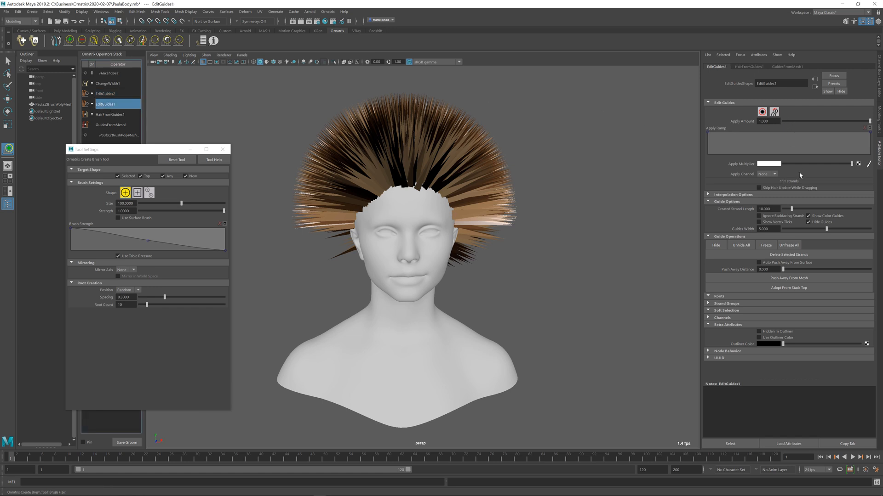
pyautogui.click(808, 222)
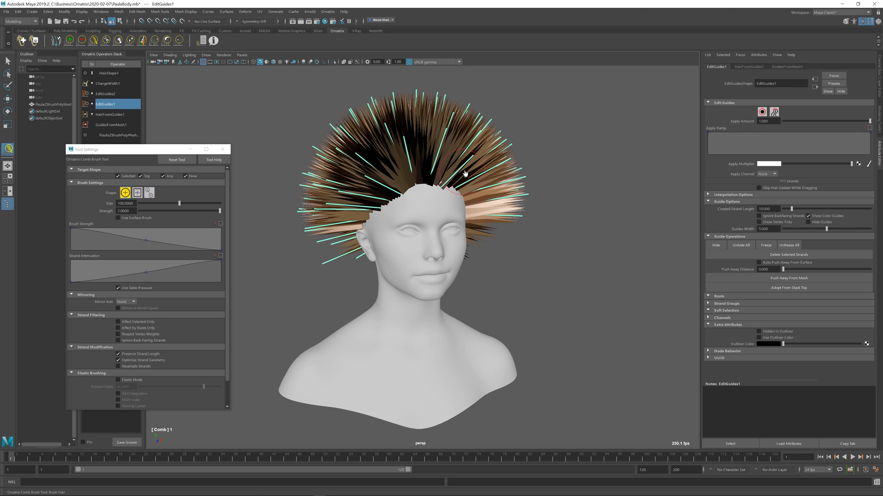
pyautogui.moveTo(465, 172); pyautogui.dragTo(380, 160)
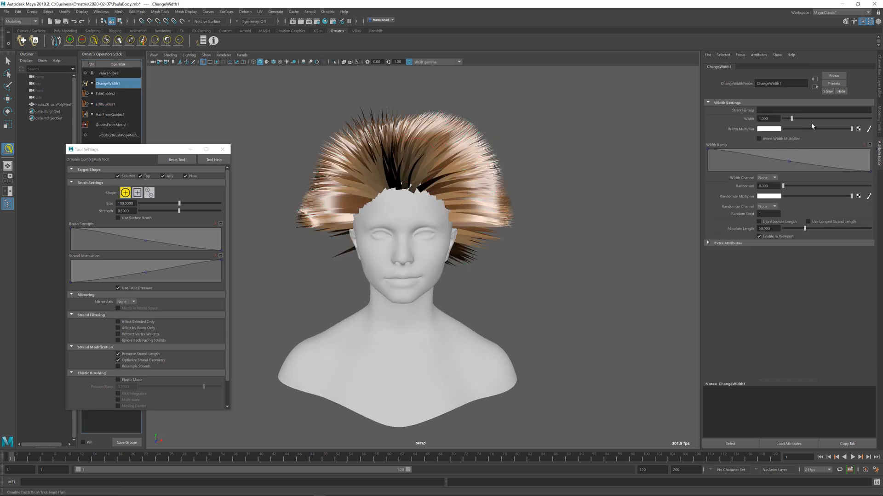
# - Lower the ChangeWidth1 Width slider for thinner strands, then select EditGuides2
pyautogui.moveTo(789, 119); pyautogui.dragTo(788, 119)
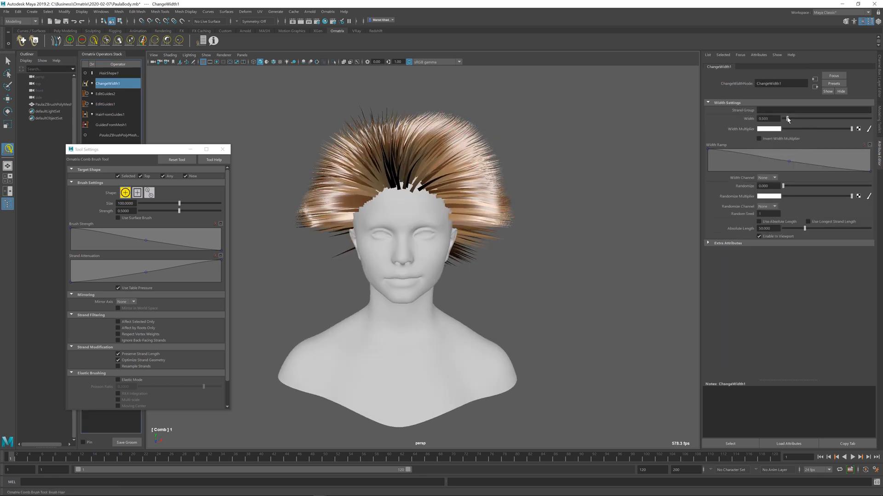
pyautogui.moveTo(787, 119); pyautogui.dragTo(785, 119)
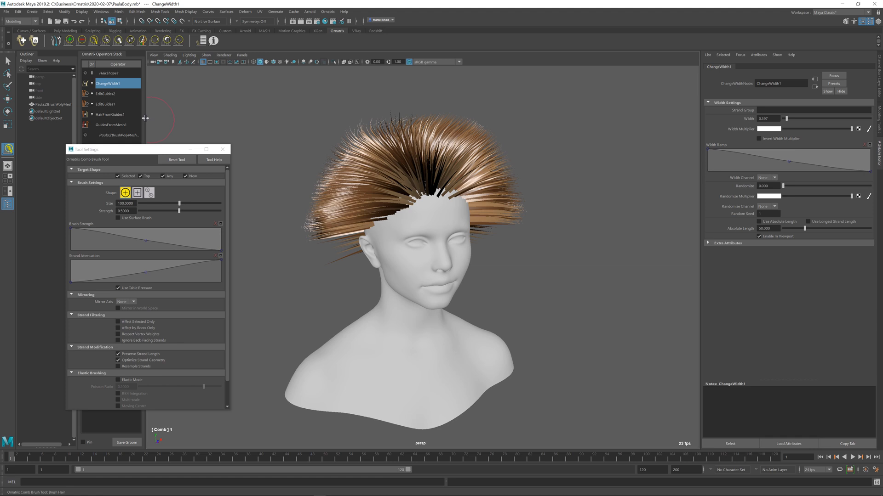
pyautogui.click(105, 104)
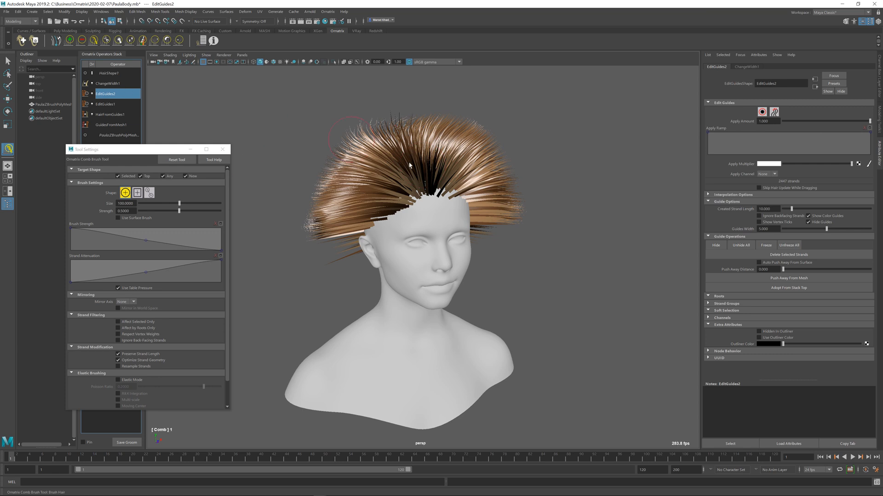
# - Comb the dense hair sides outward from a front view, then select EditGuides1
pyautogui.moveTo(409, 164); pyautogui.dragTo(418, 177)
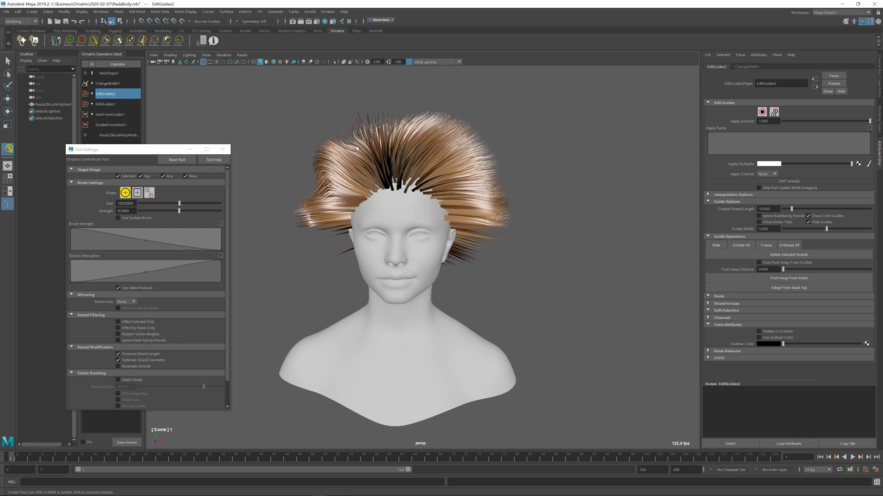
pyautogui.moveTo(357, 147); pyautogui.dragTo(461, 138)
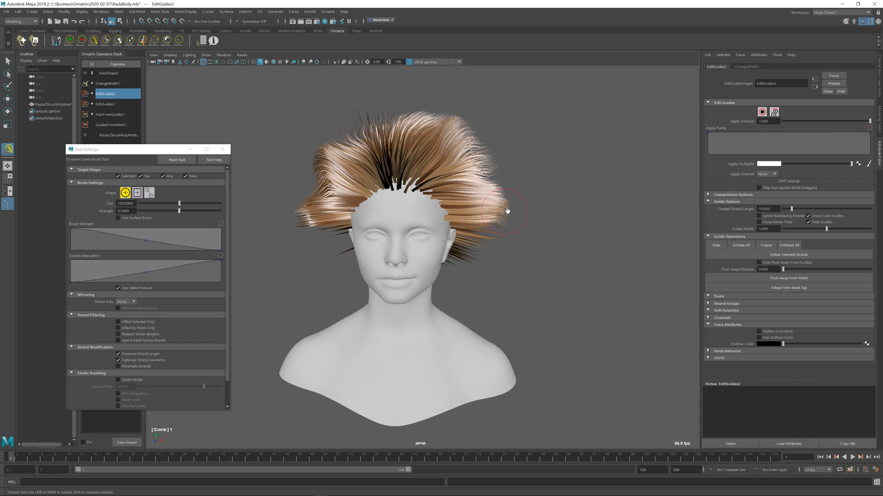
pyautogui.click(105, 104)
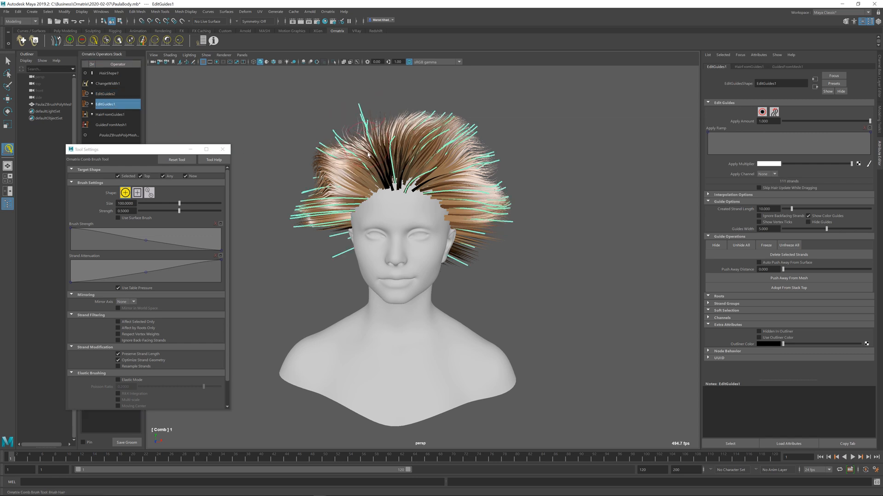
# - Comb the crown guide hairs from several angles, then pick the Delete brush
pyautogui.moveTo(366, 169); pyautogui.dragTo(304, 204)
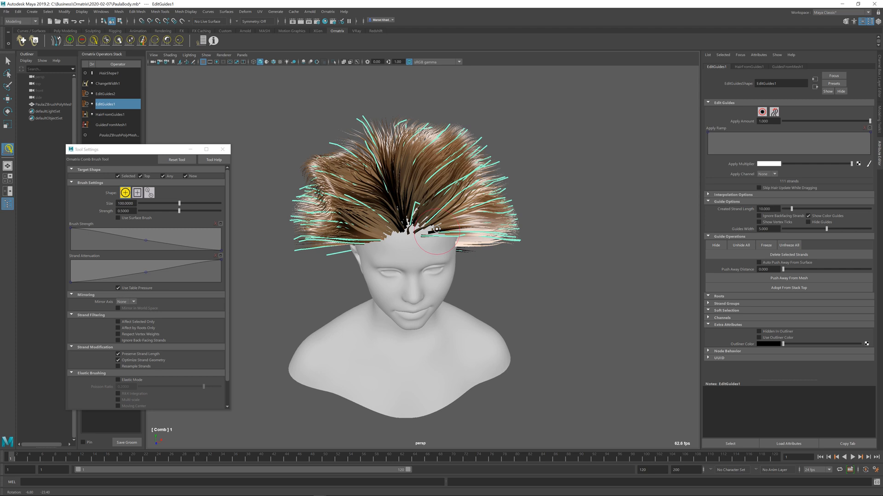
pyautogui.moveTo(436, 228); pyautogui.dragTo(433, 175)
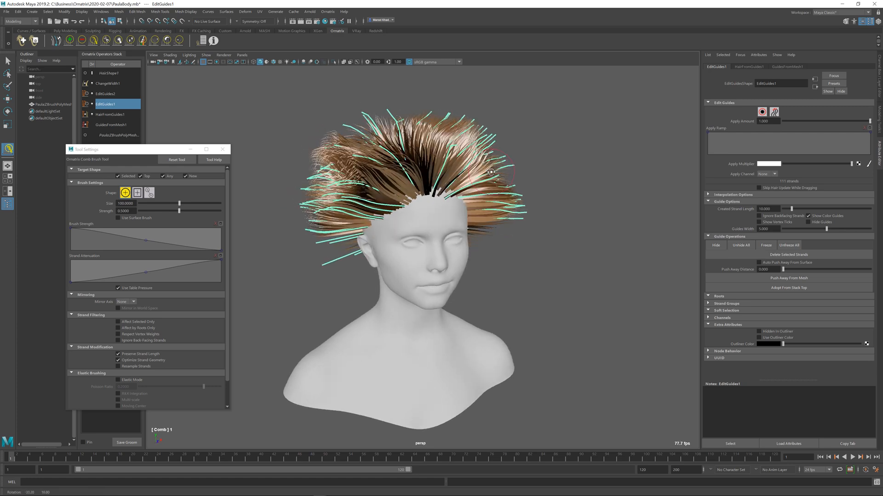
pyautogui.moveTo(490, 172); pyautogui.dragTo(380, 191)
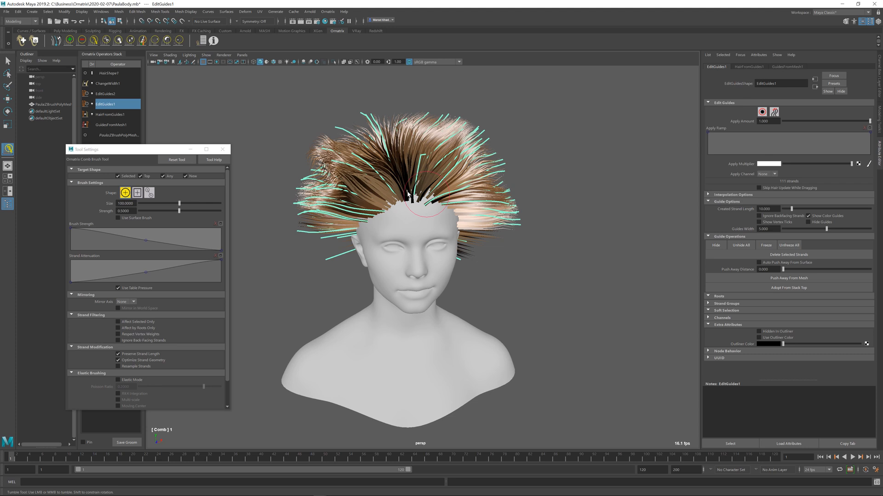
pyautogui.click(79, 40)
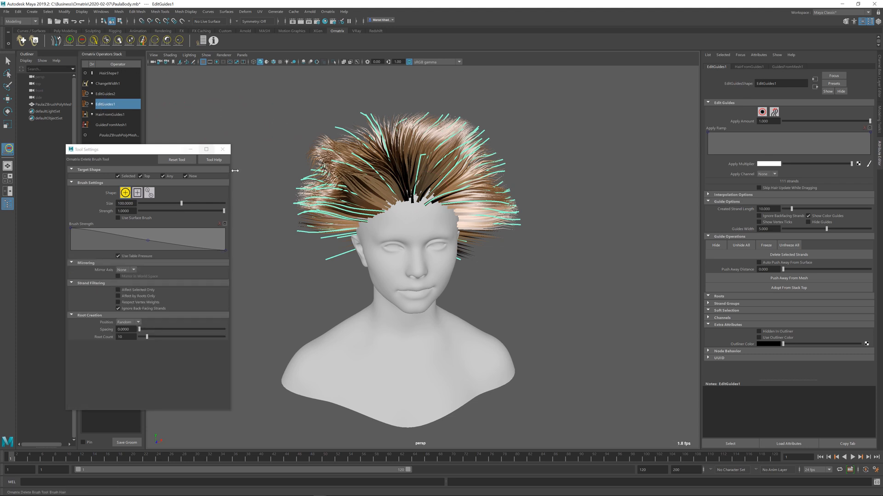
# - Erase the unwanted guide hairs over the forehead with the Delete brush
pyautogui.click(426, 230)
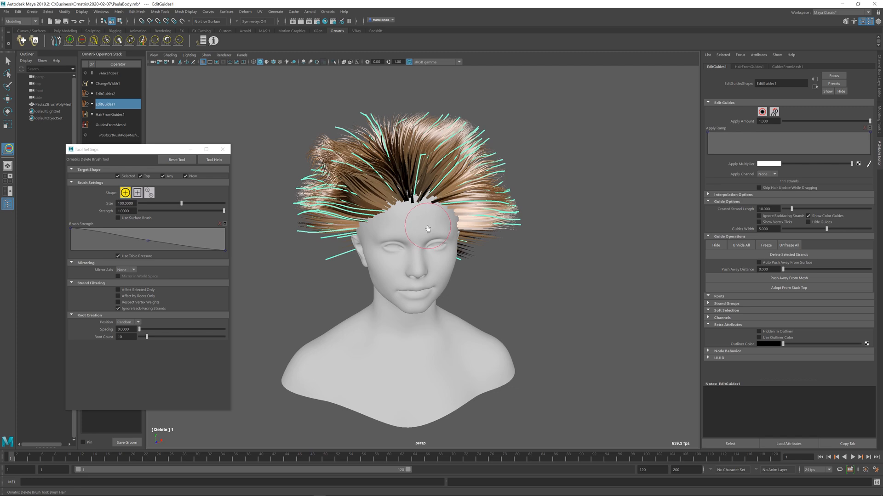
pyautogui.moveTo(426, 228); pyautogui.dragTo(432, 239)
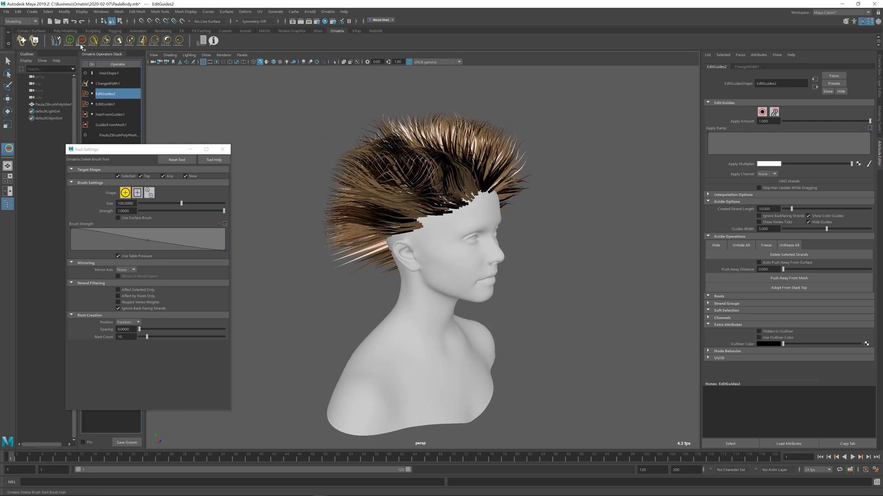
# - Paint new dense strands with the Create brush over the bare patches on the side of the scalp
pyautogui.click(451, 230)
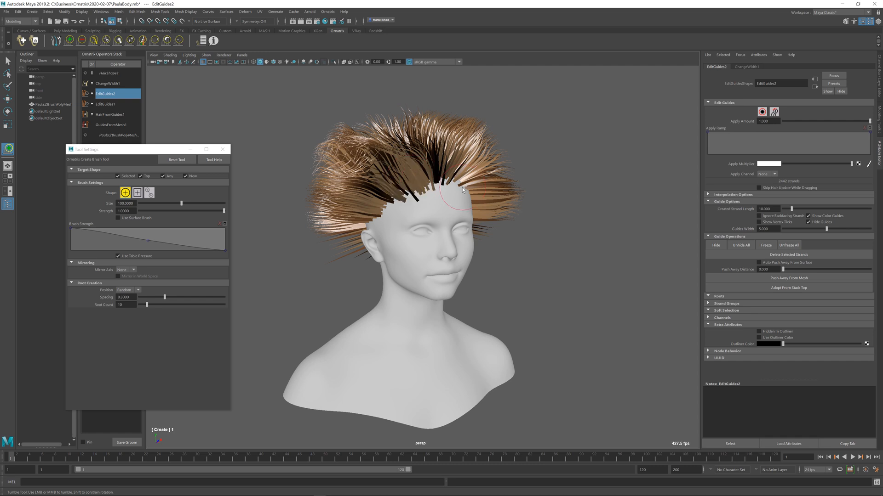
pyautogui.moveTo(462, 189); pyautogui.dragTo(453, 189)
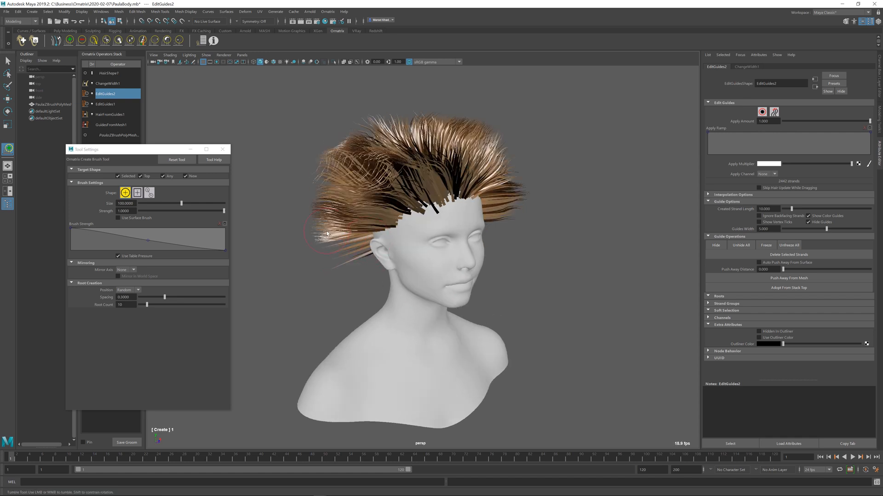
pyautogui.moveTo(434, 253)
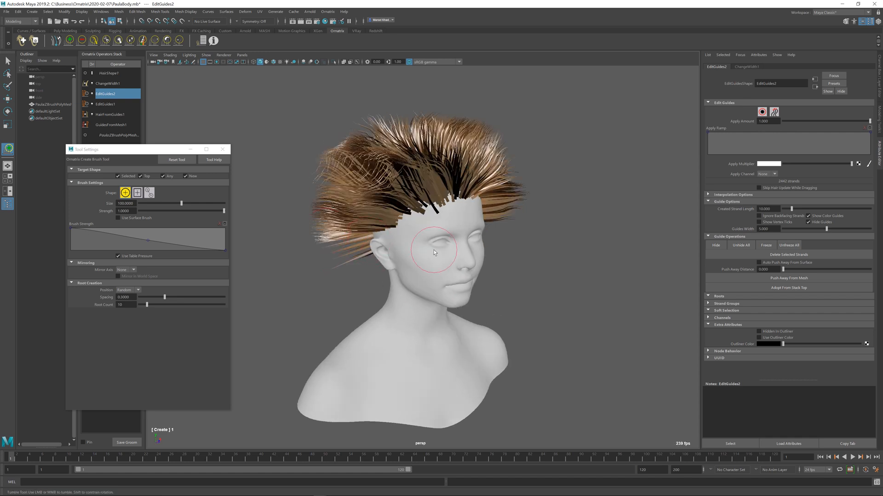